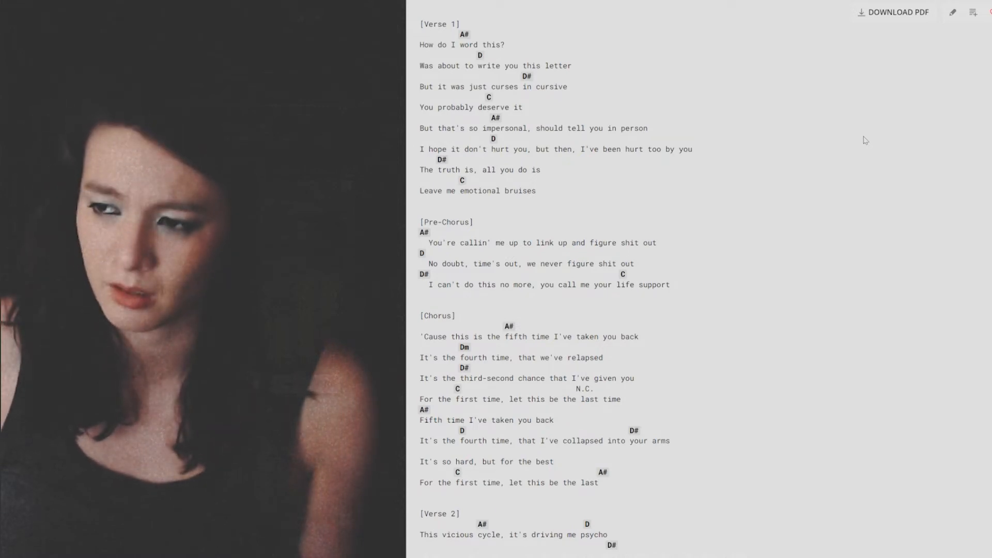
pyautogui.scroll(-3)
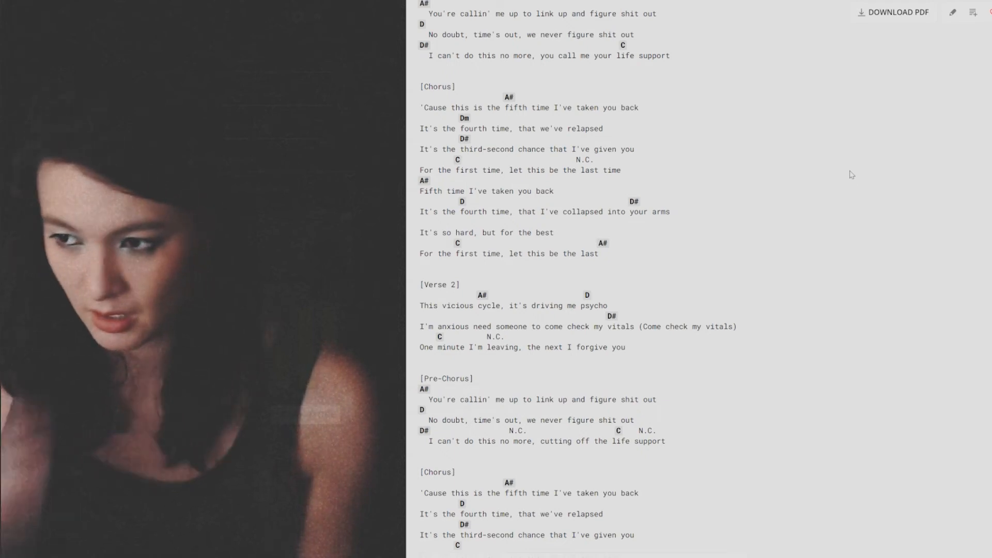
pyautogui.scroll(-3)
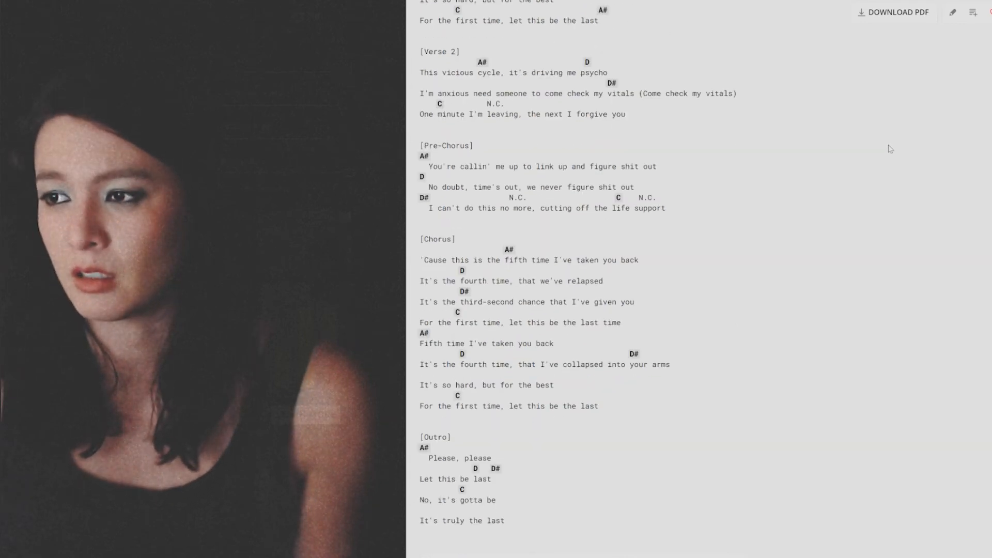
pyautogui.scroll(-3)
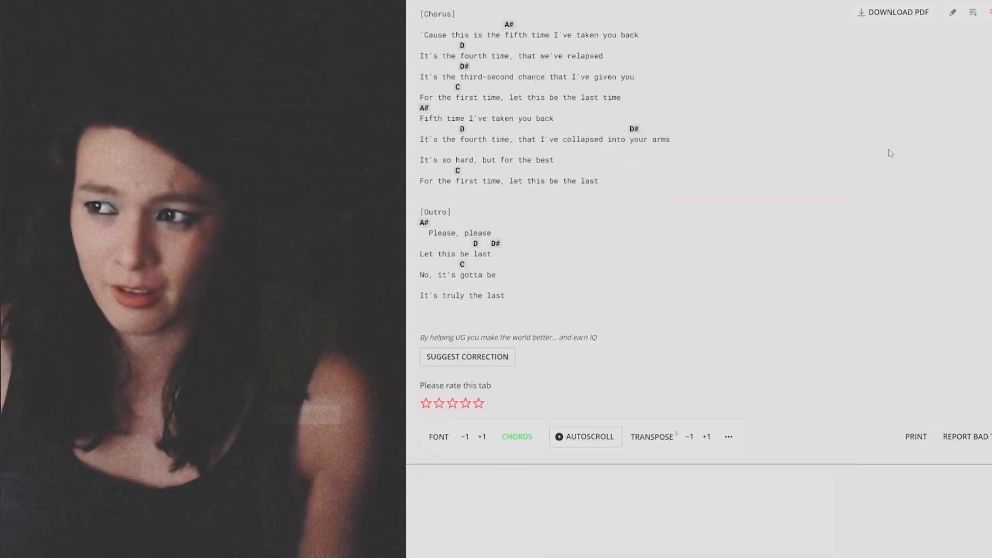